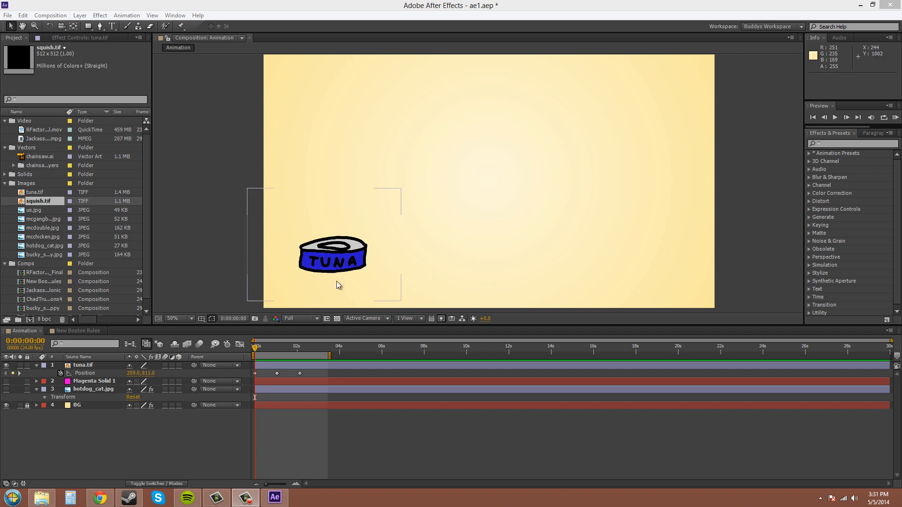
Select the tuna.tif layer to reveal its arched motion path and three Position keyframes.
click(82, 365)
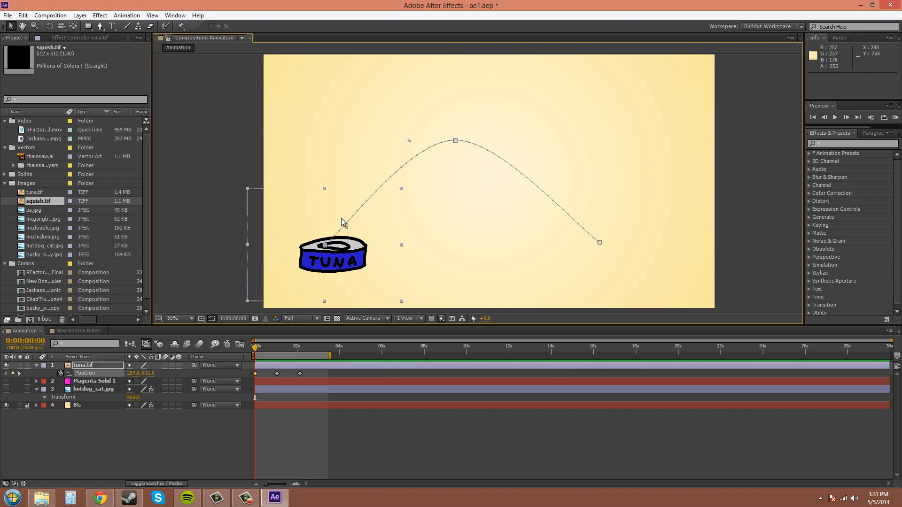
mouse_move(249, 380)
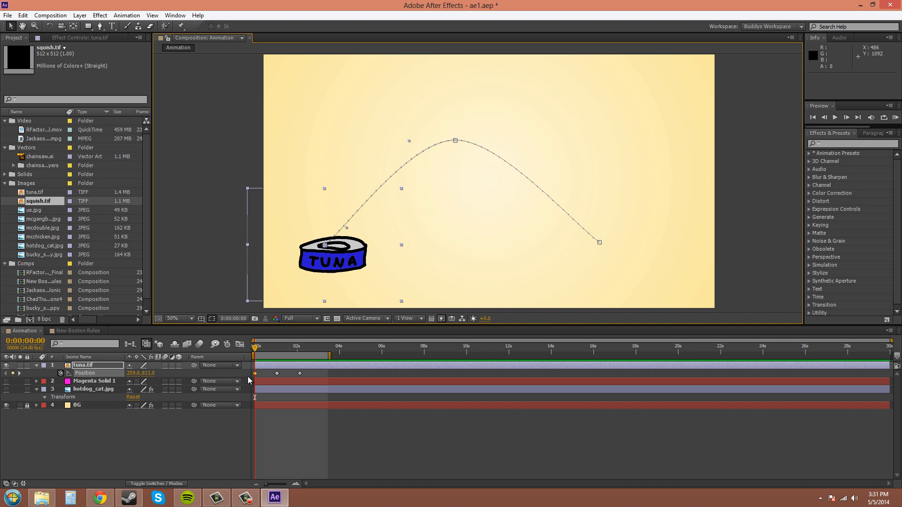
mouse_move(593, 240)
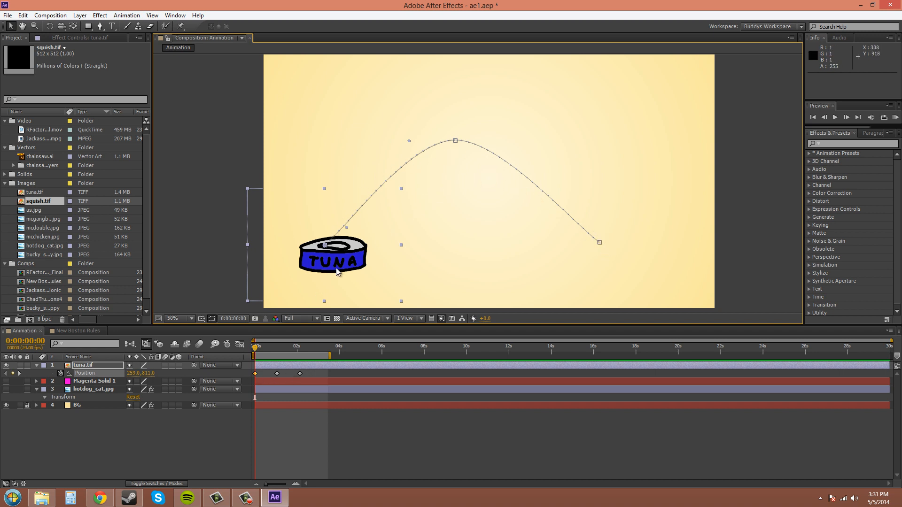
mouse_move(581, 227)
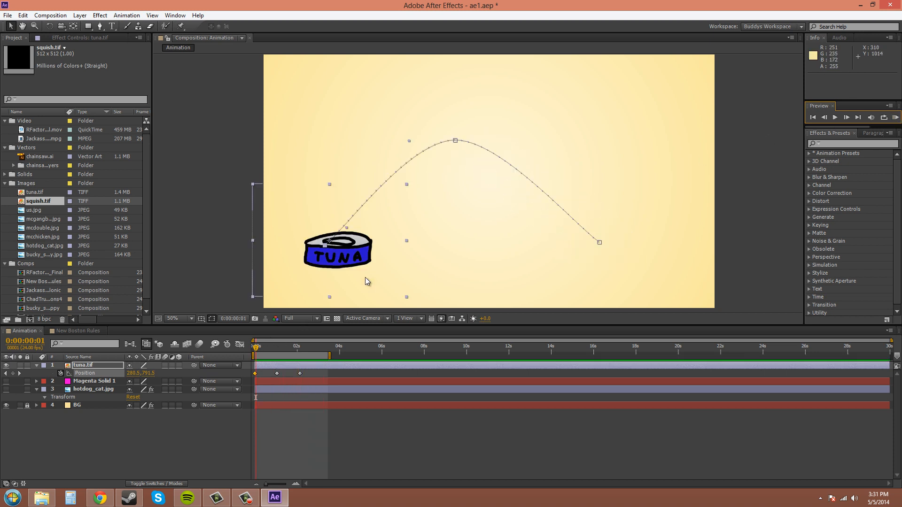
mouse_move(440, 282)
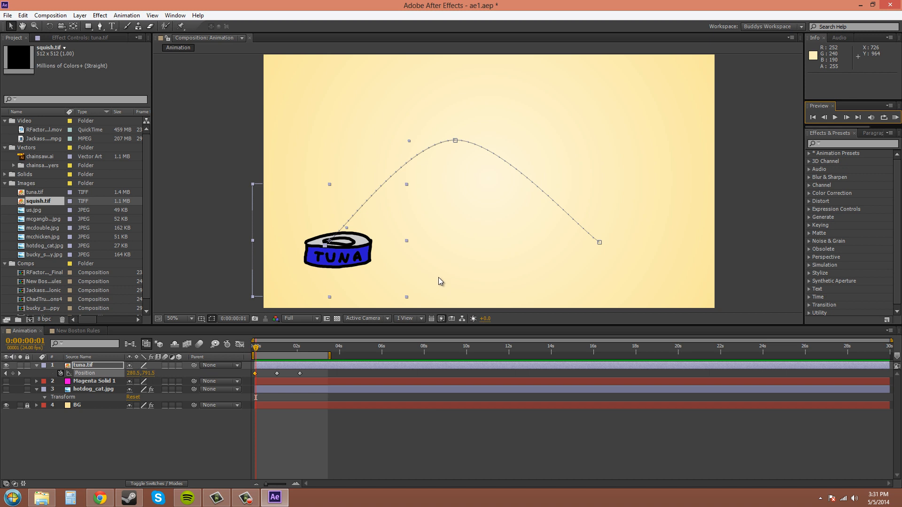
mouse_move(505, 254)
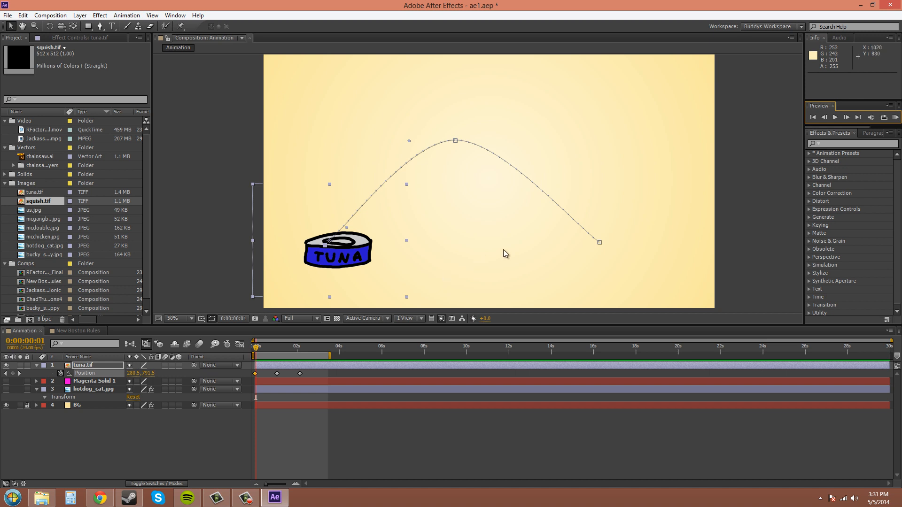
mouse_move(645, 231)
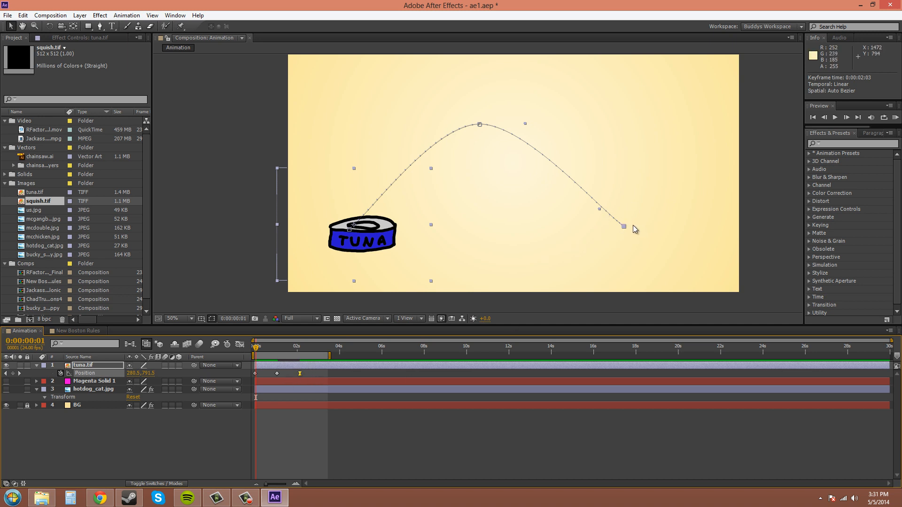
mouse_move(310, 381)
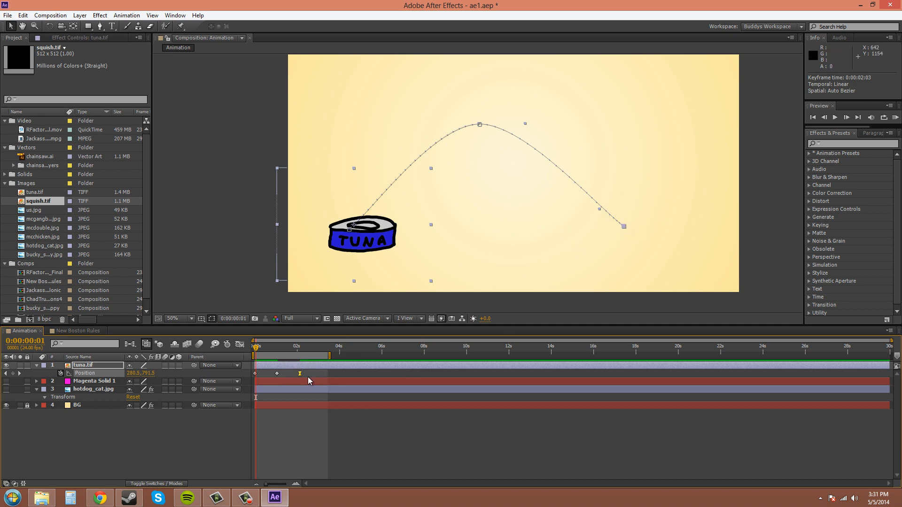
mouse_move(621, 207)
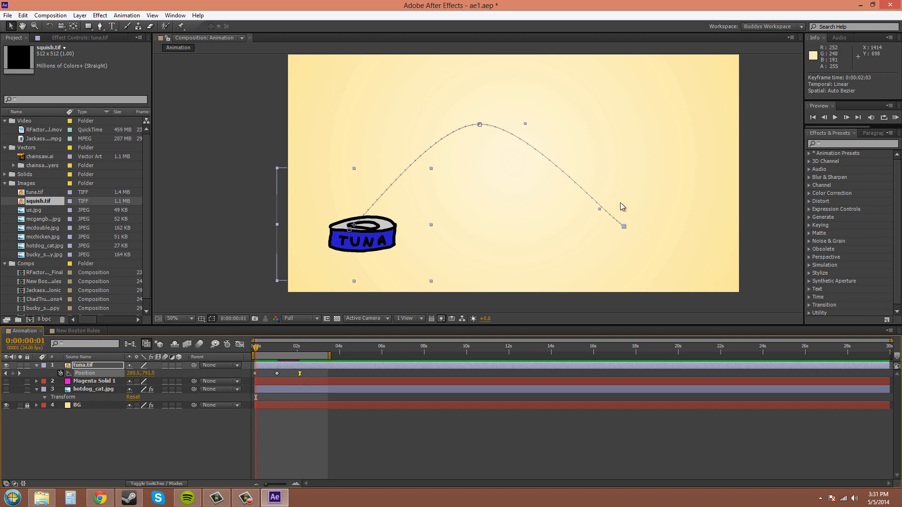
mouse_move(596, 233)
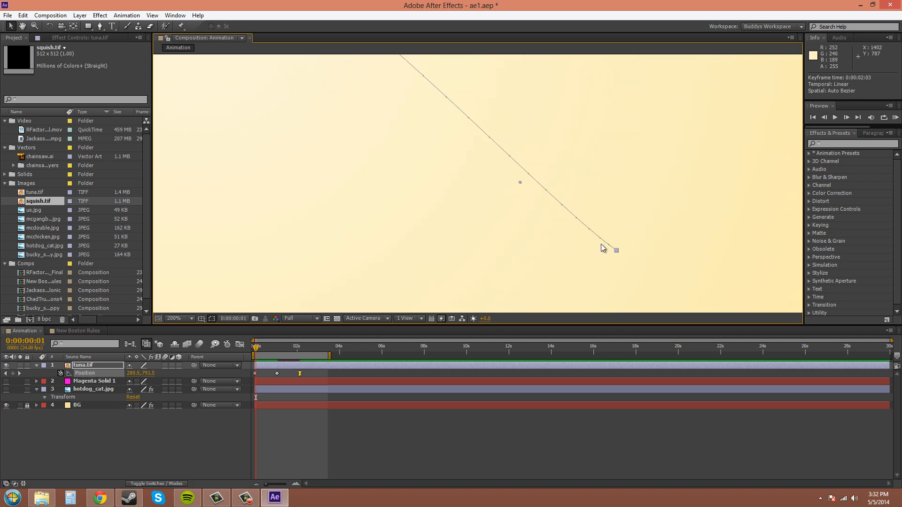
click(181, 319)
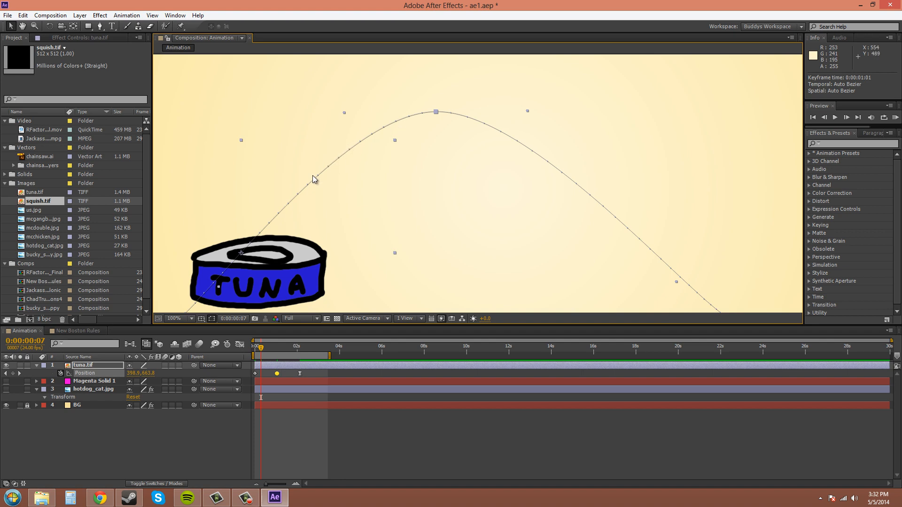
mouse_move(317, 184)
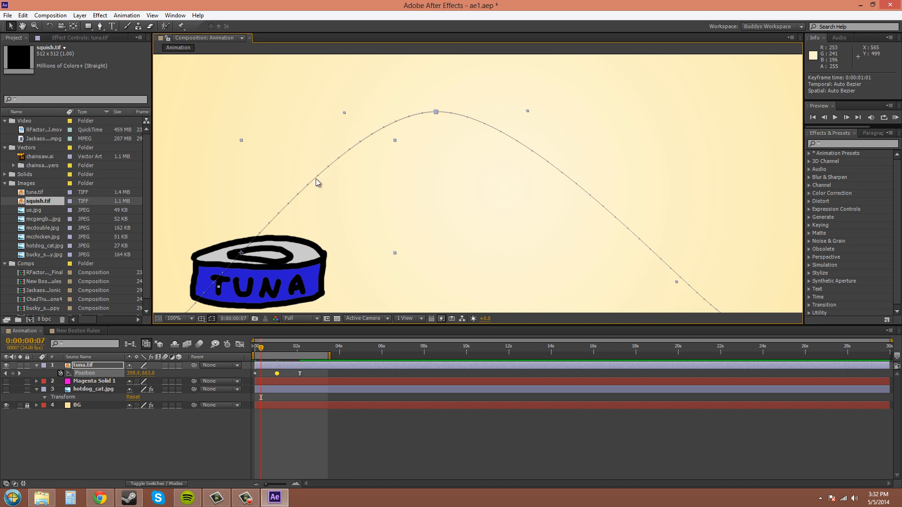
mouse_move(333, 177)
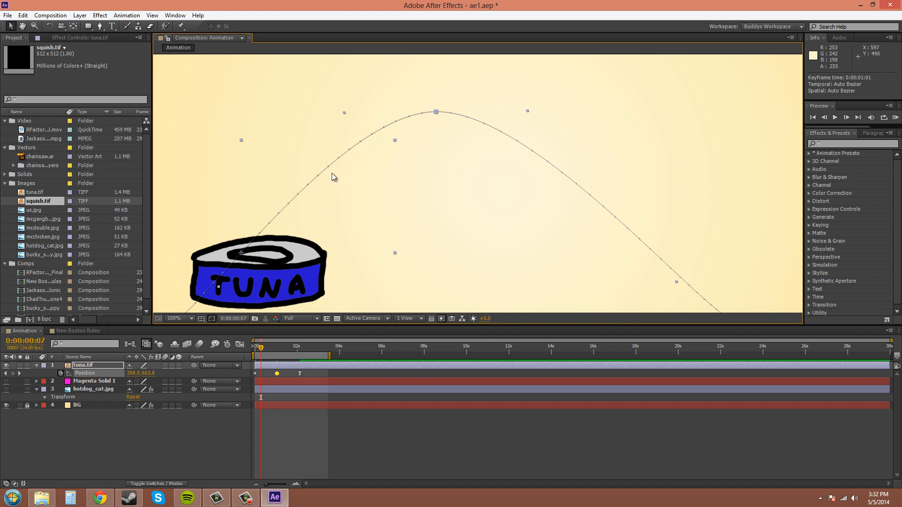
mouse_move(599, 195)
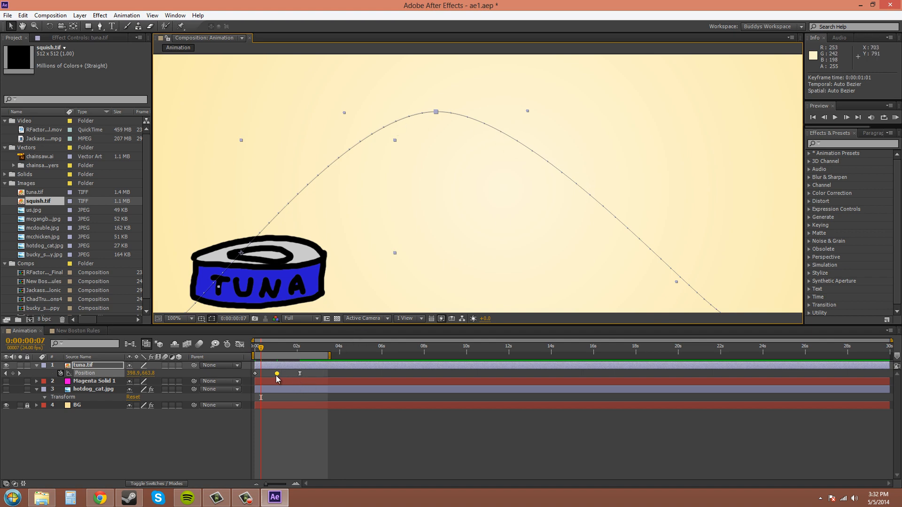
mouse_move(278, 378)
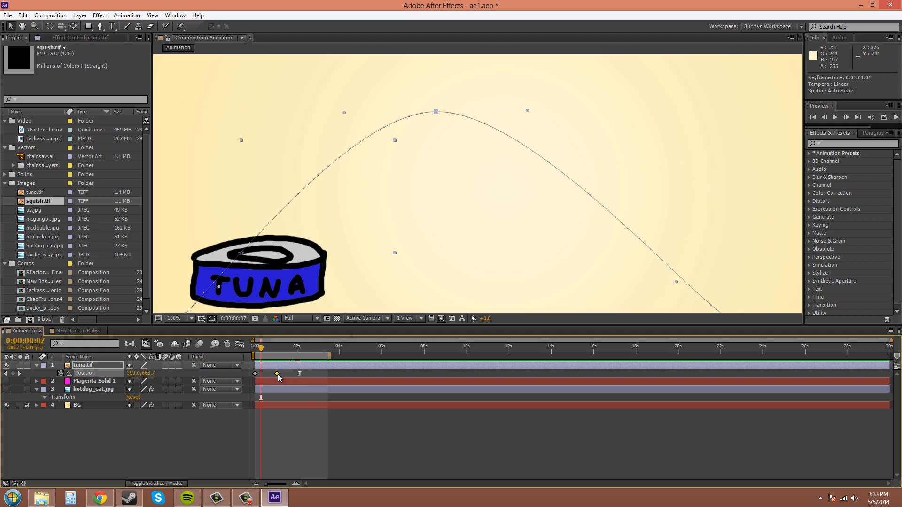
Move the middle Position keyframe later to 0:00:01:06 along the timeline.
drag(277, 374, 281, 375)
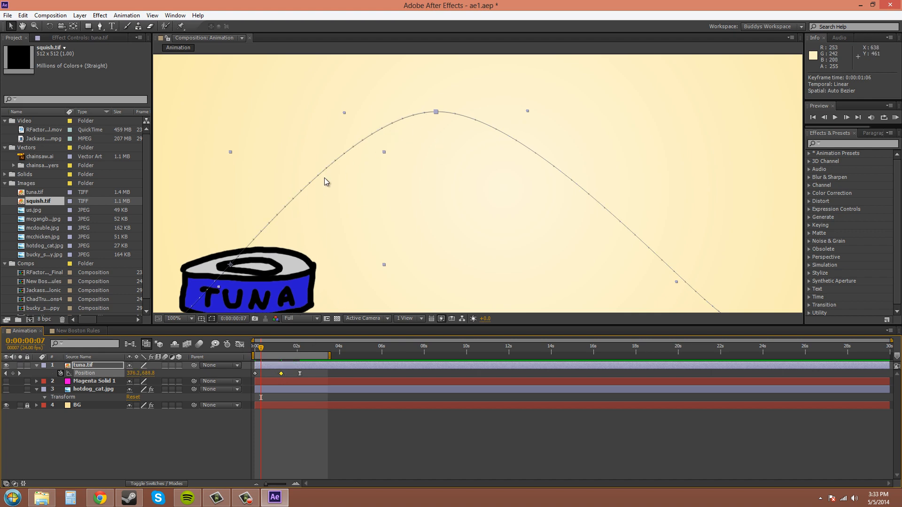
mouse_move(351, 167)
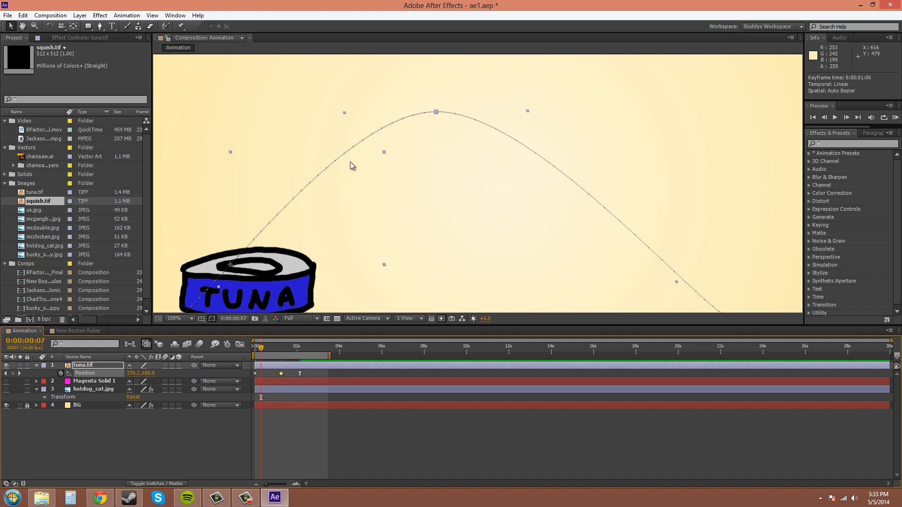
mouse_move(435, 112)
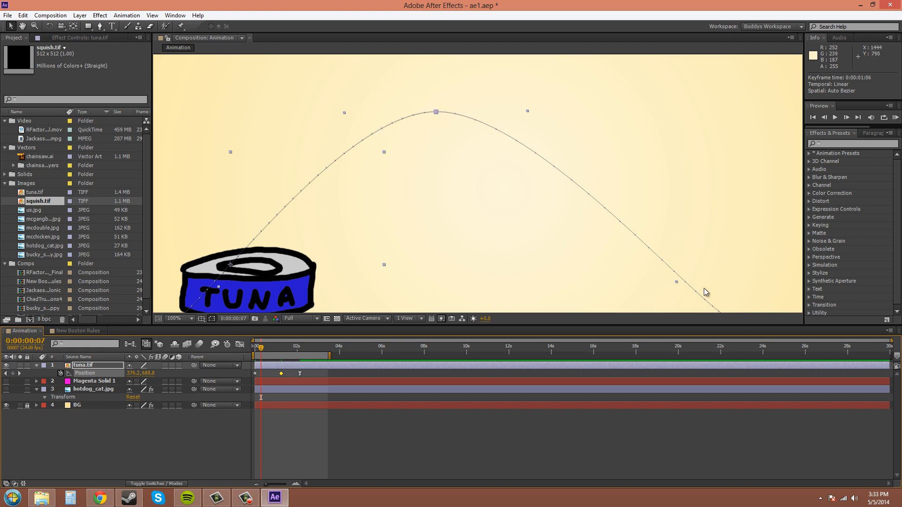
mouse_move(288, 374)
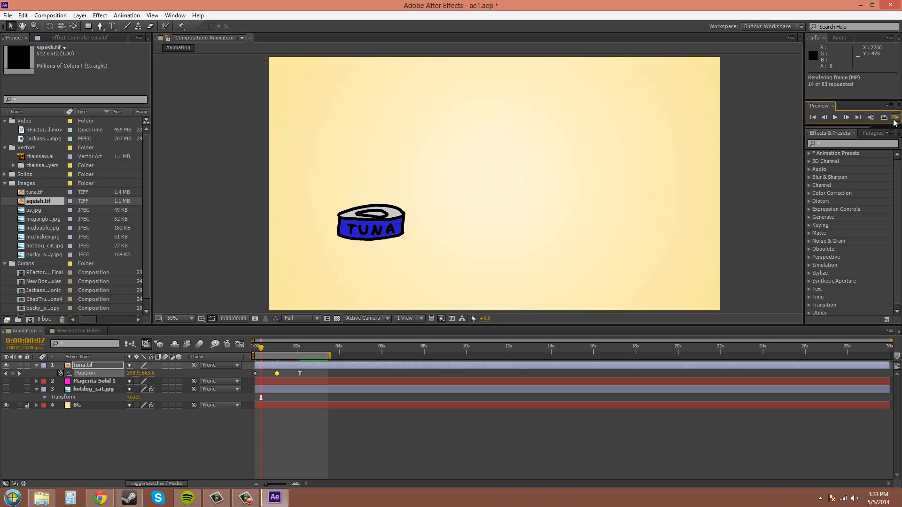
Run a RAM Preview to render and play the can's arc animation.
click(847, 118)
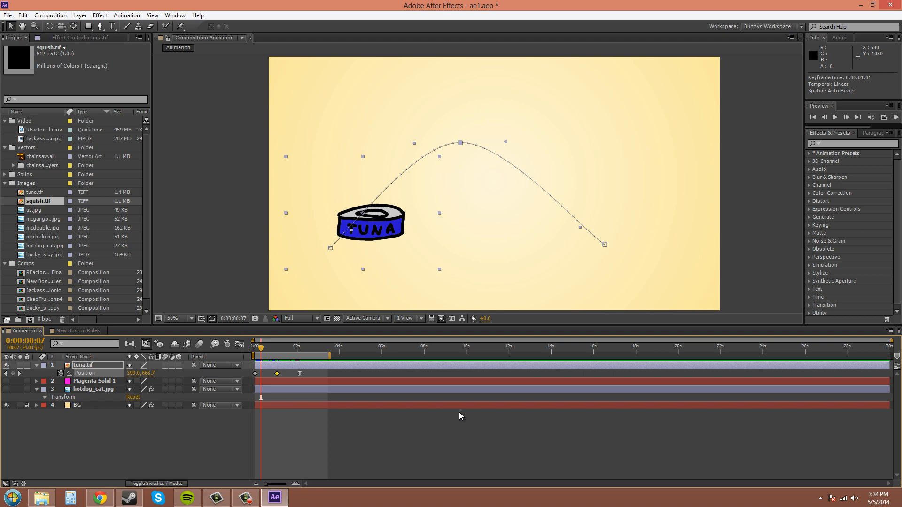
mouse_move(463, 410)
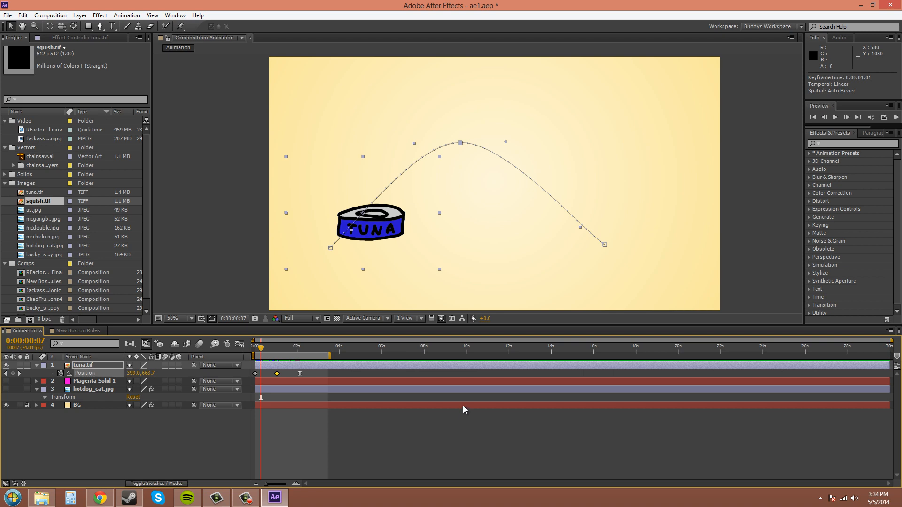